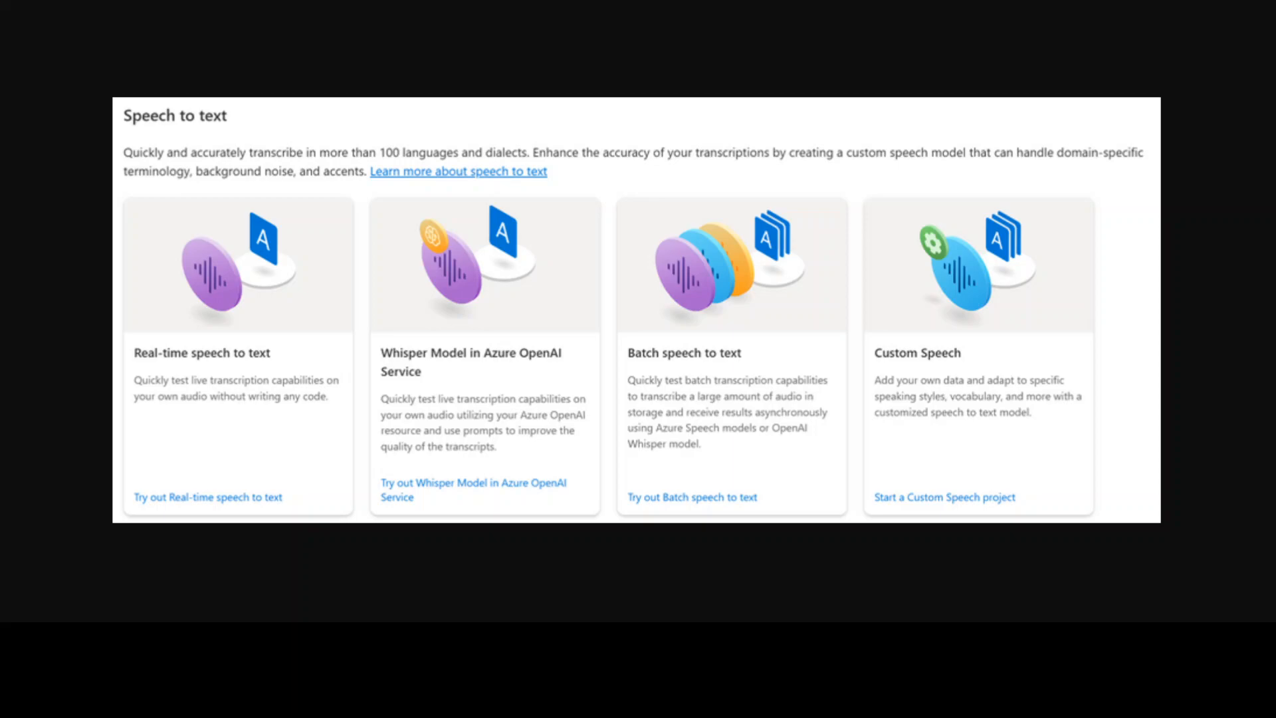
Step: Open the Whisper speech-to-text quickstart and scroll down to its prerequisites
click(473, 489)
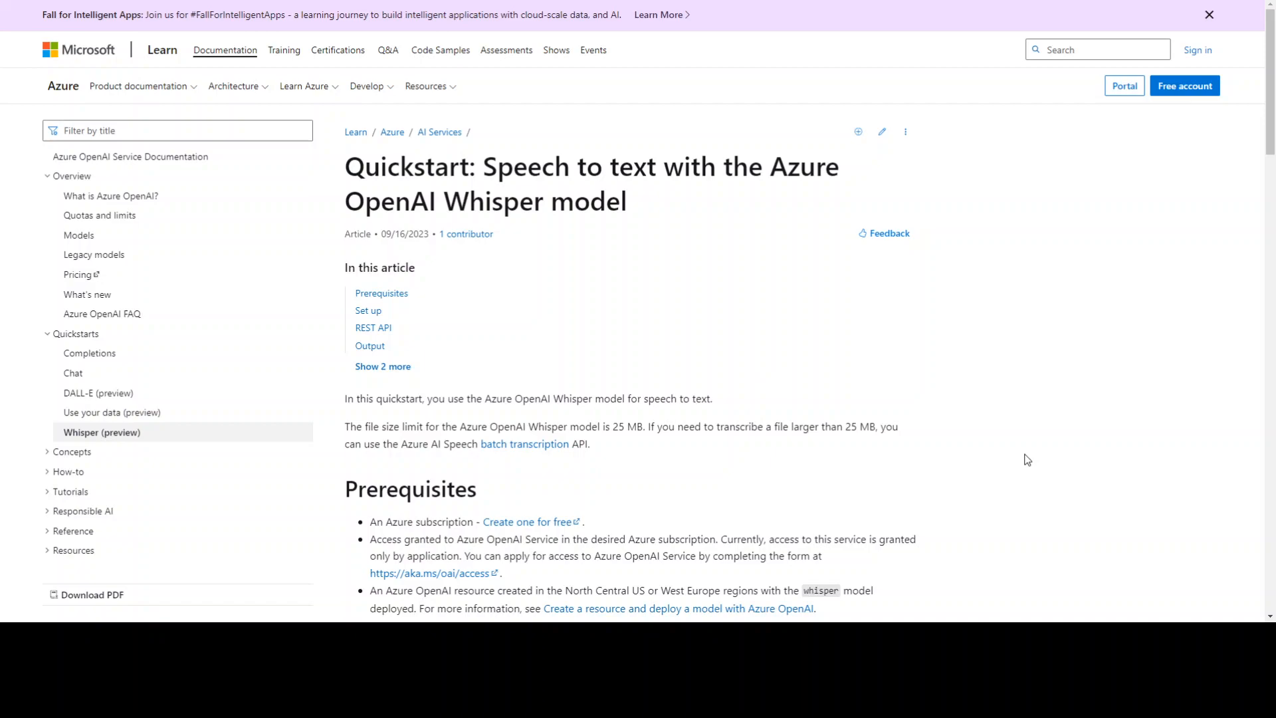
mouse_move(644, 325)
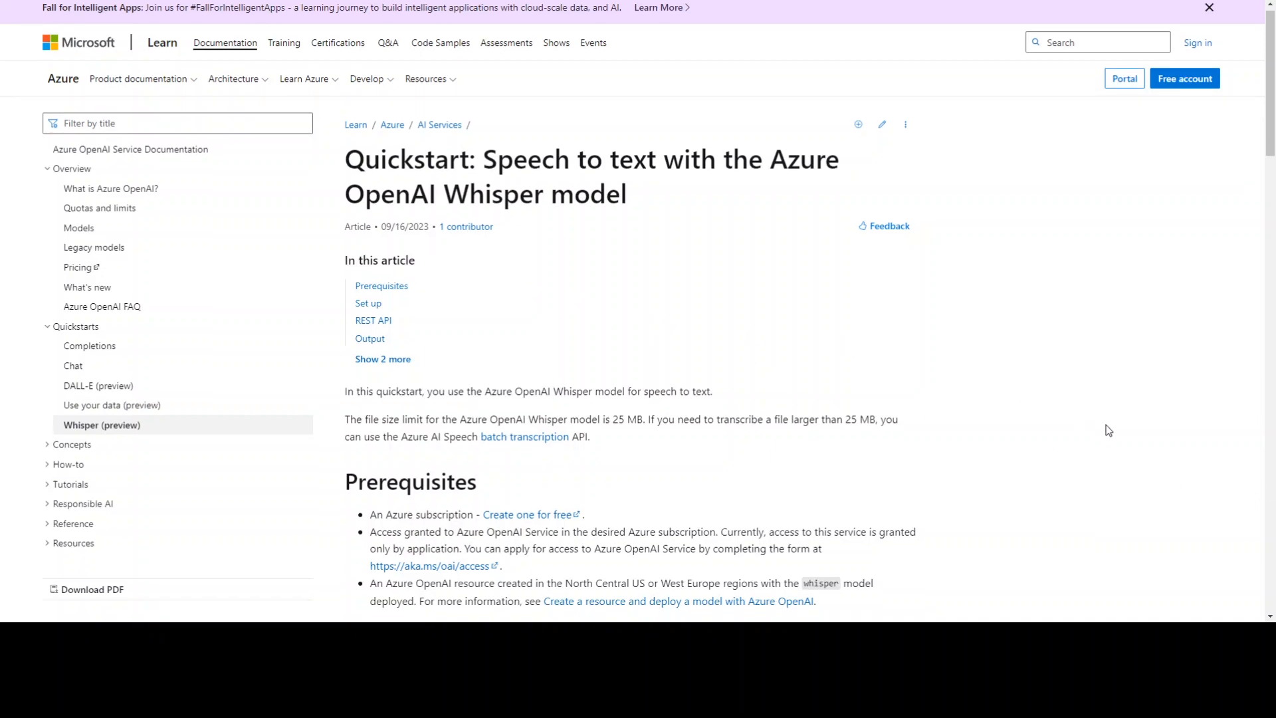
scroll(down, 3)
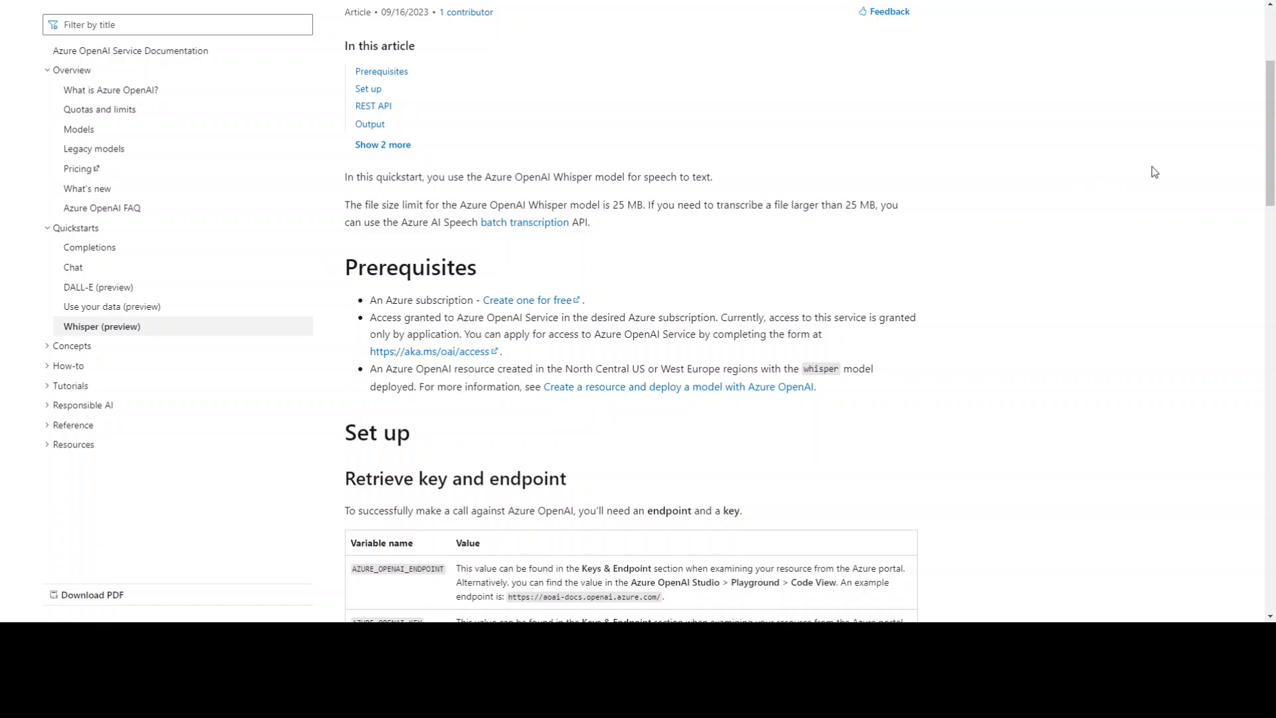
mouse_move(387, 300)
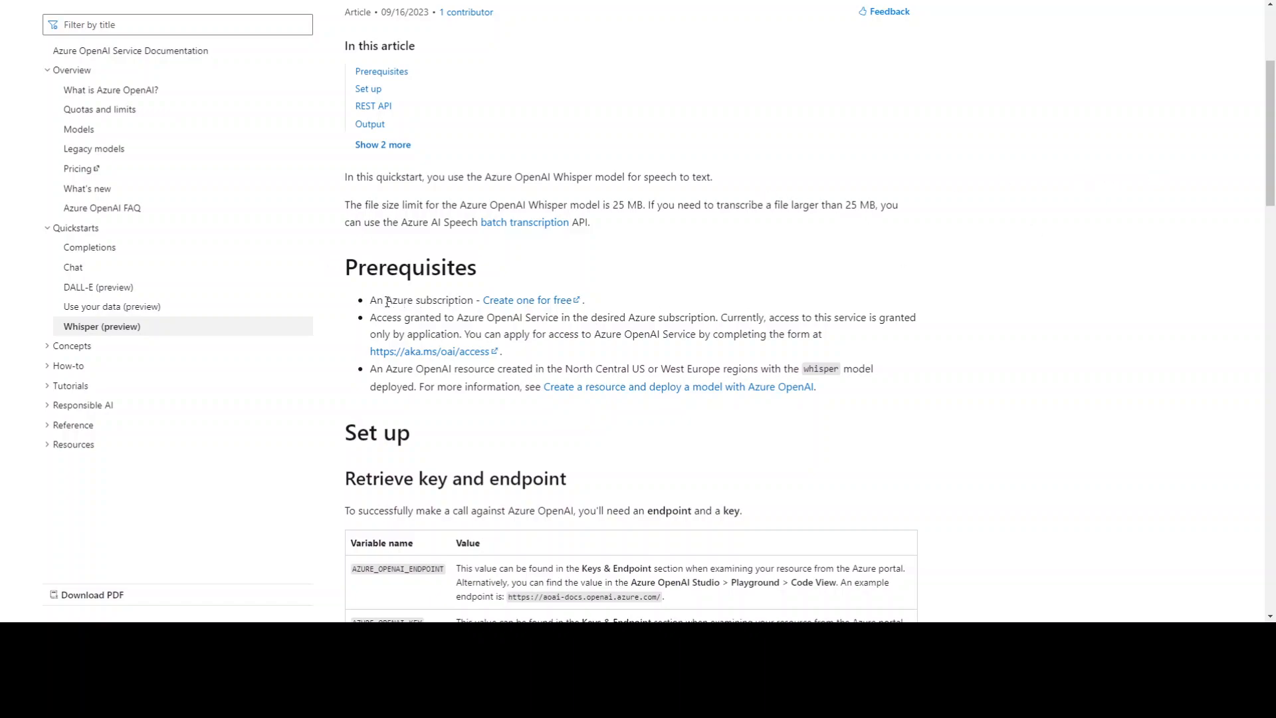
mouse_move(598, 301)
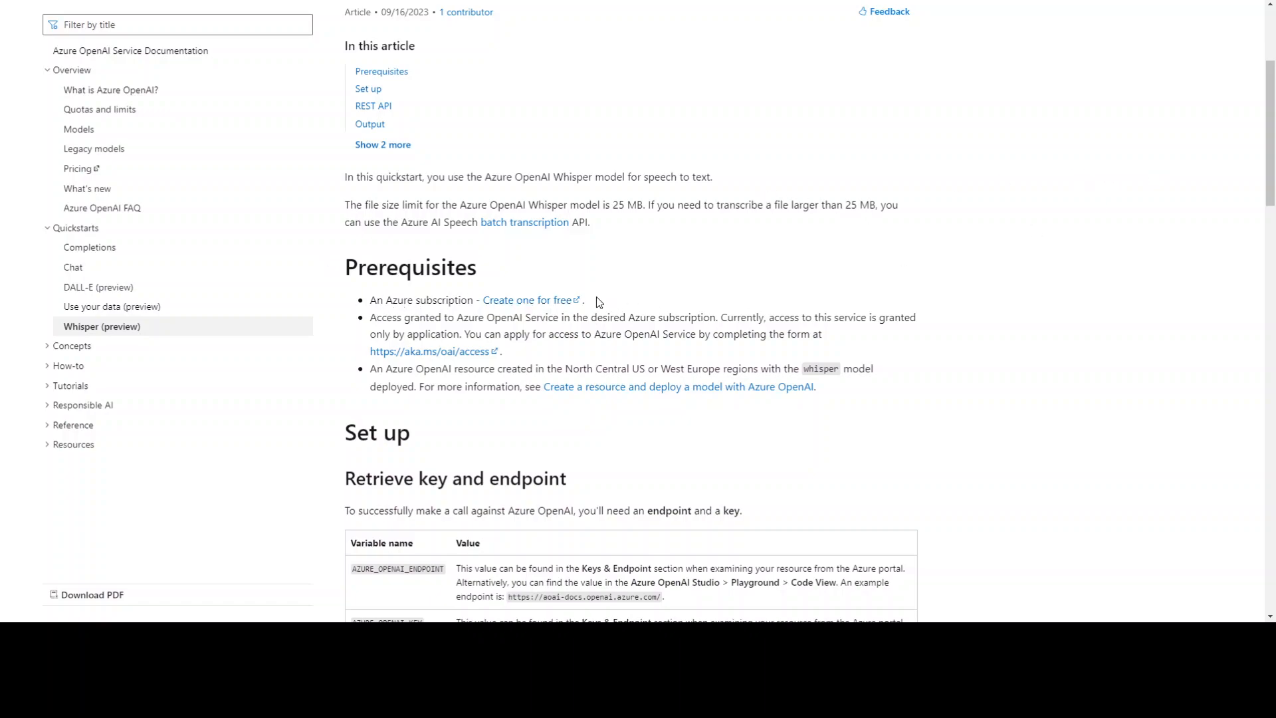
mouse_move(598, 315)
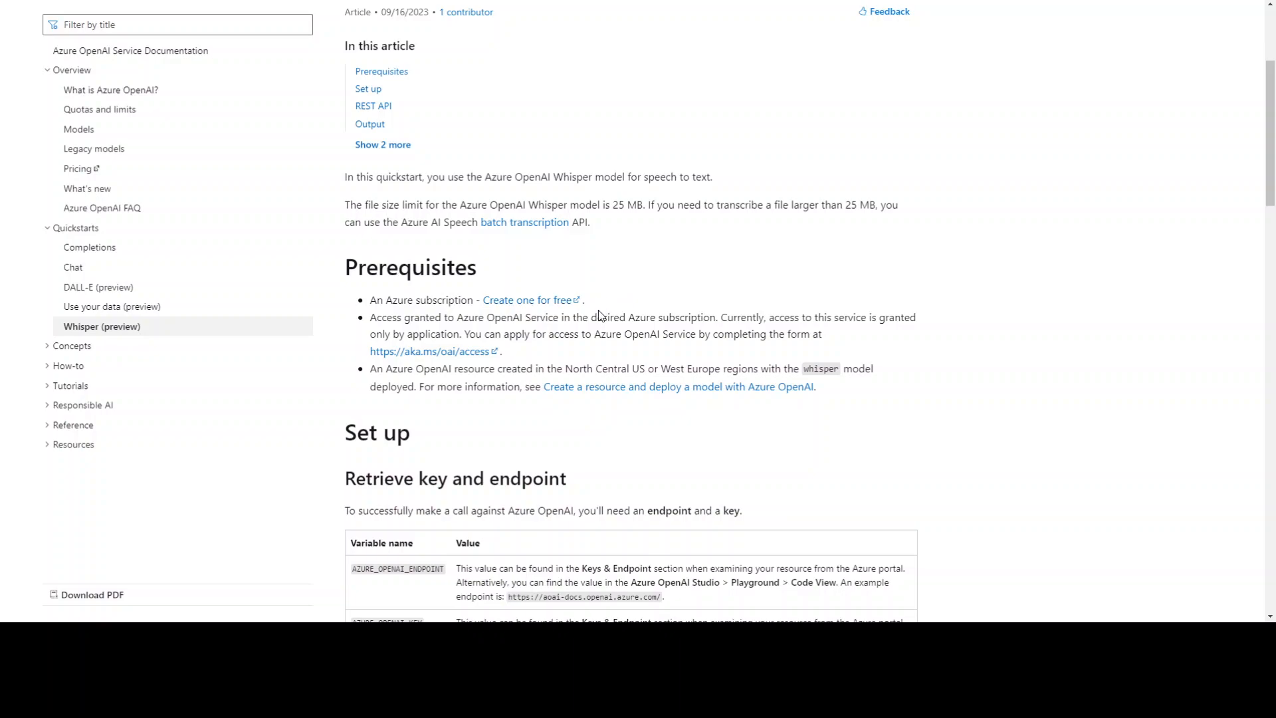
mouse_move(639, 333)
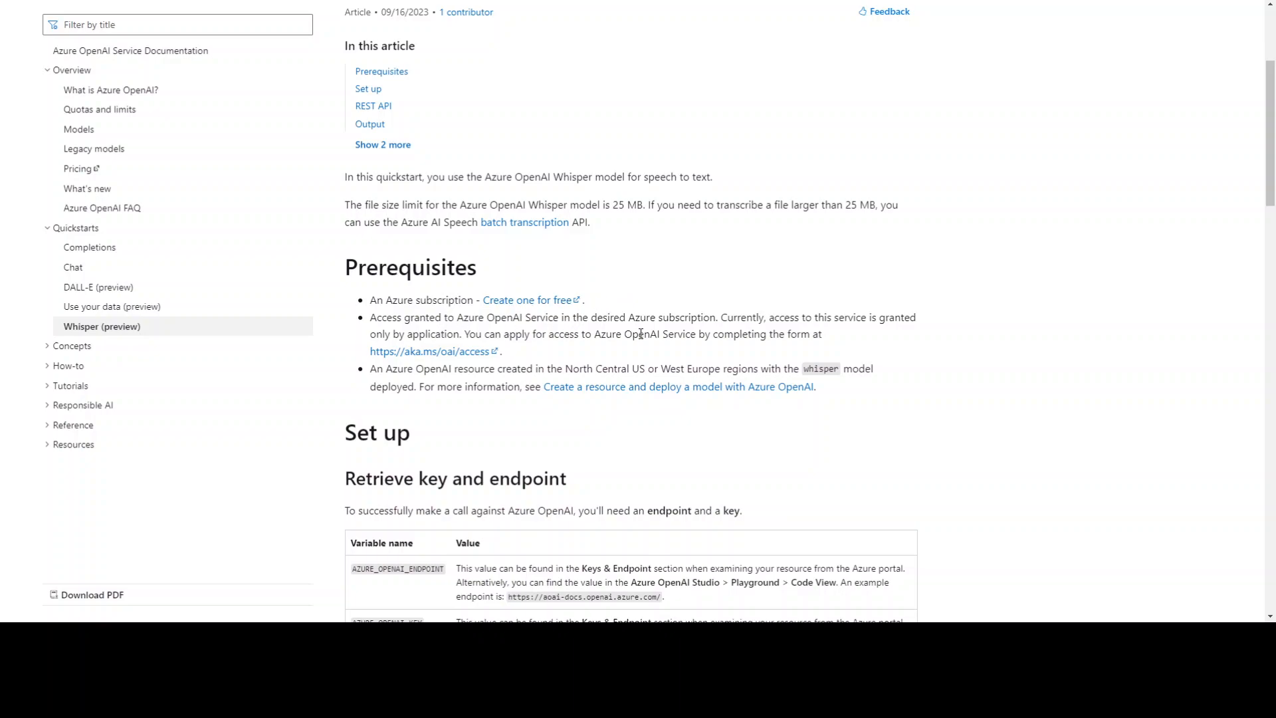
mouse_move(707, 334)
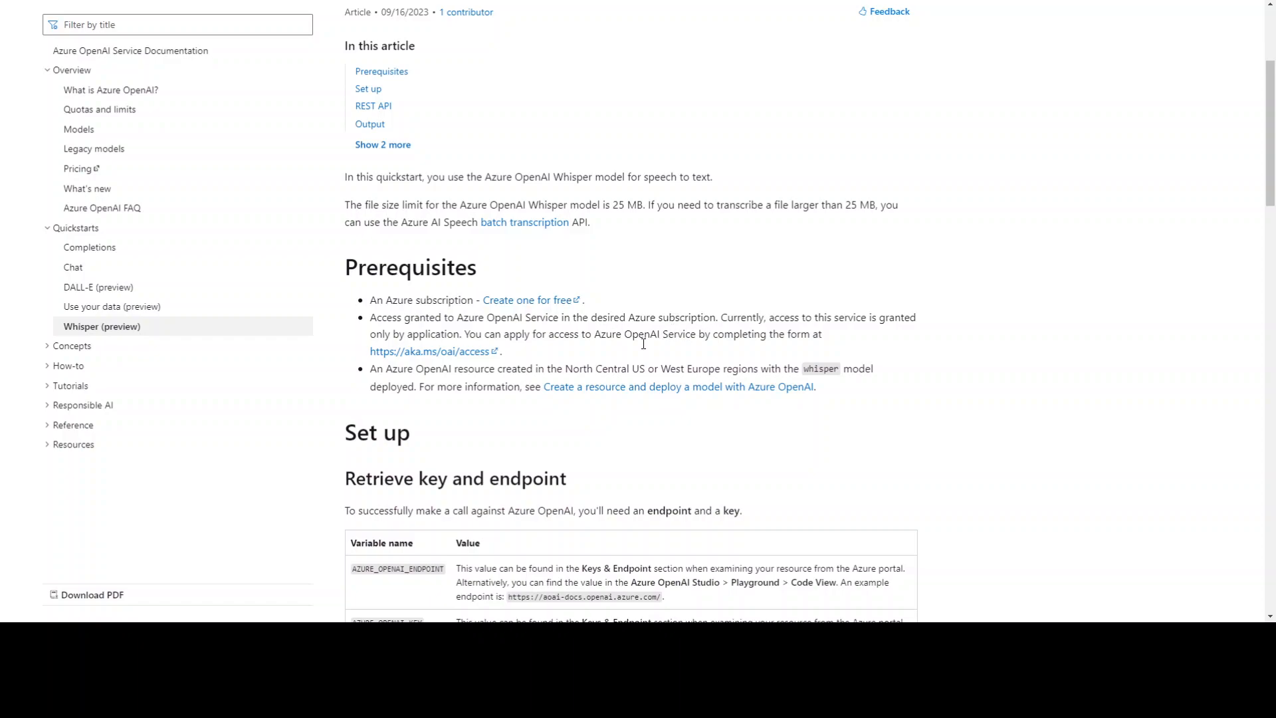
mouse_move(642, 384)
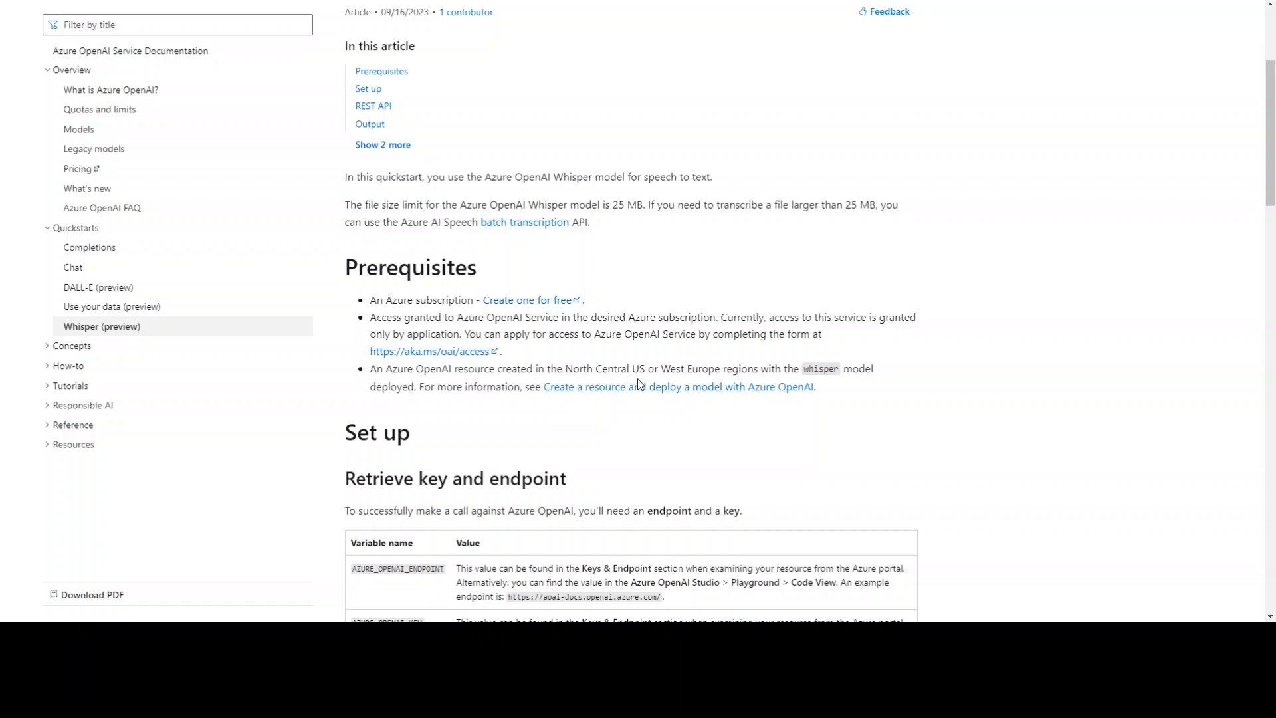
Step: Scroll through the REST API and output sections, then show the Bash environment variable commands
scroll(down, 3)
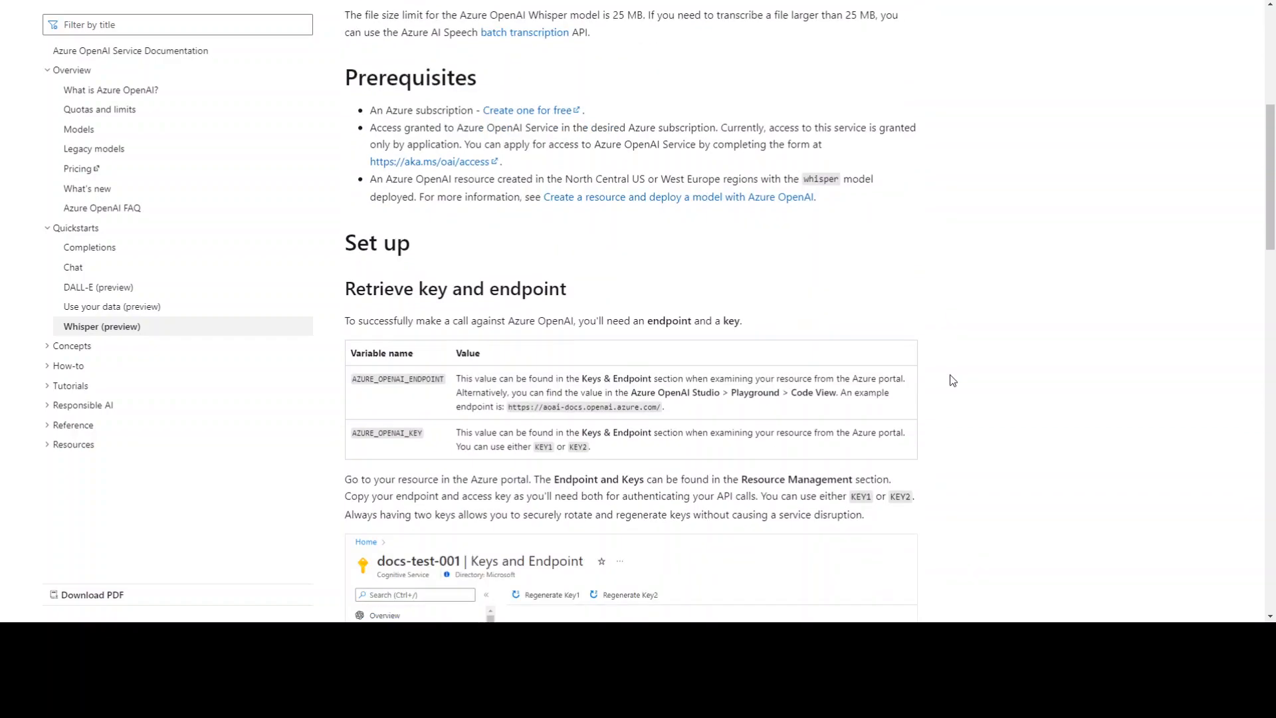
scroll(down, 3)
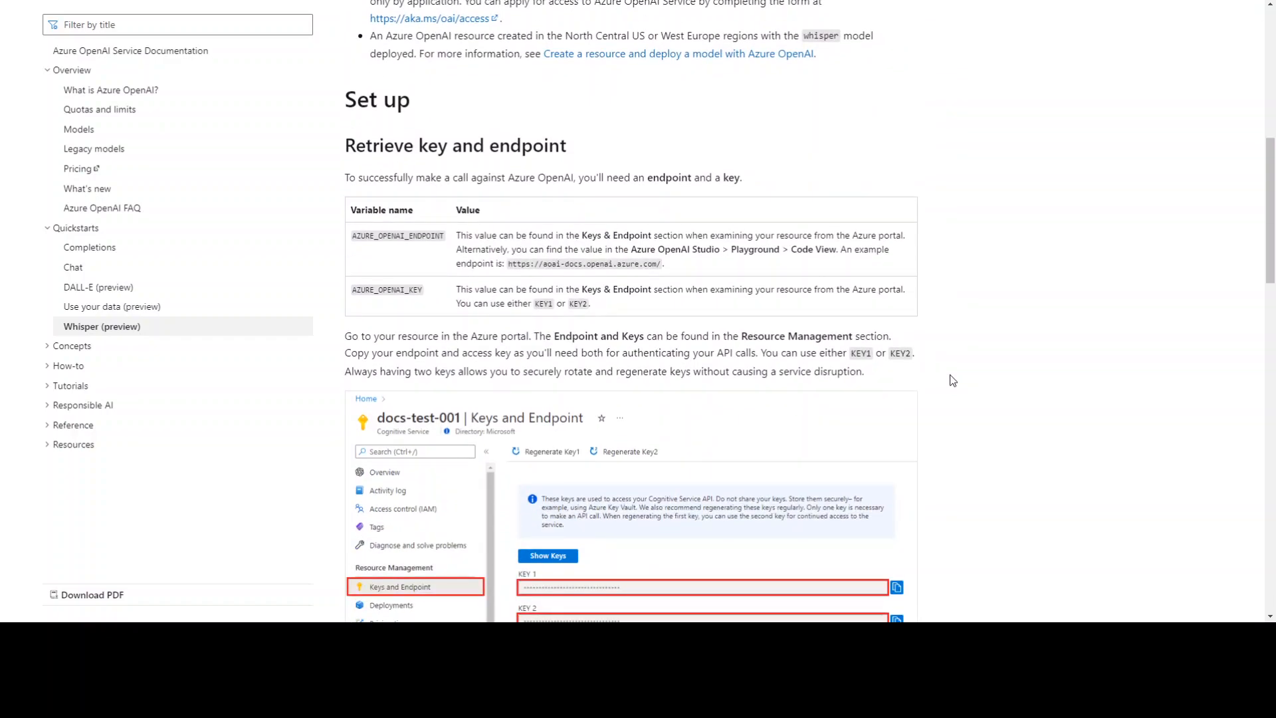
mouse_move(574, 332)
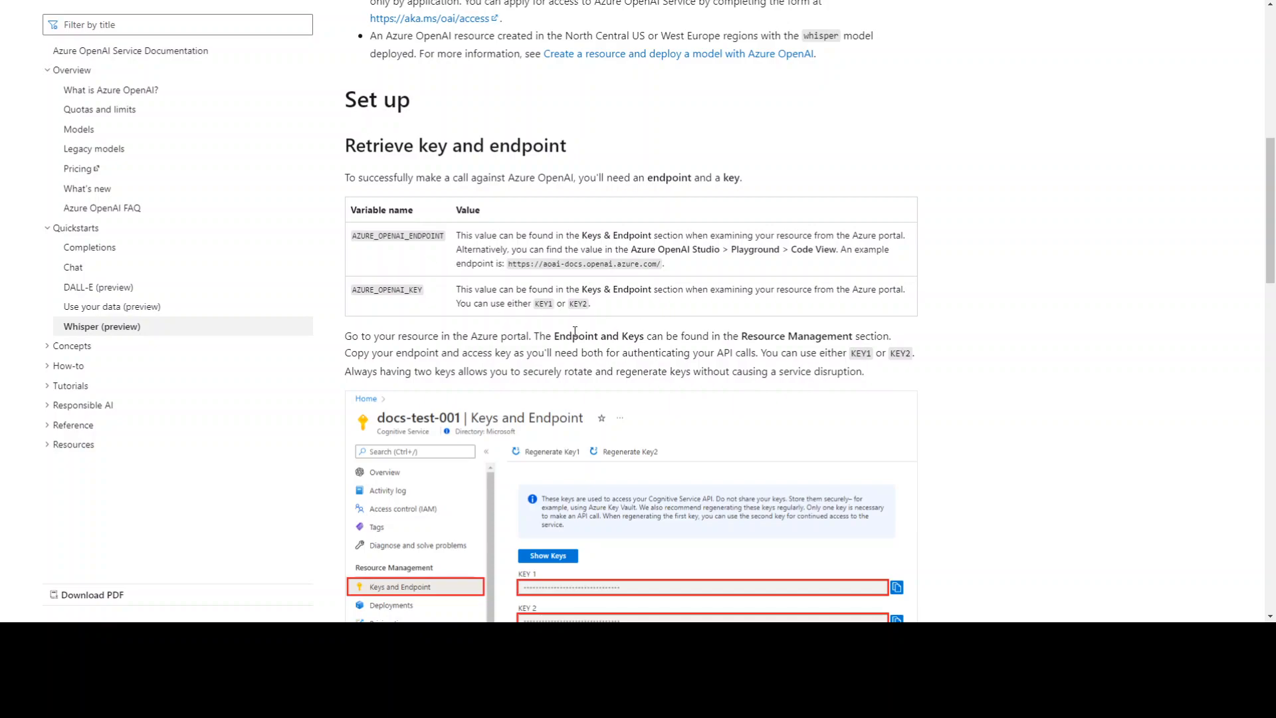
scroll(down, 3)
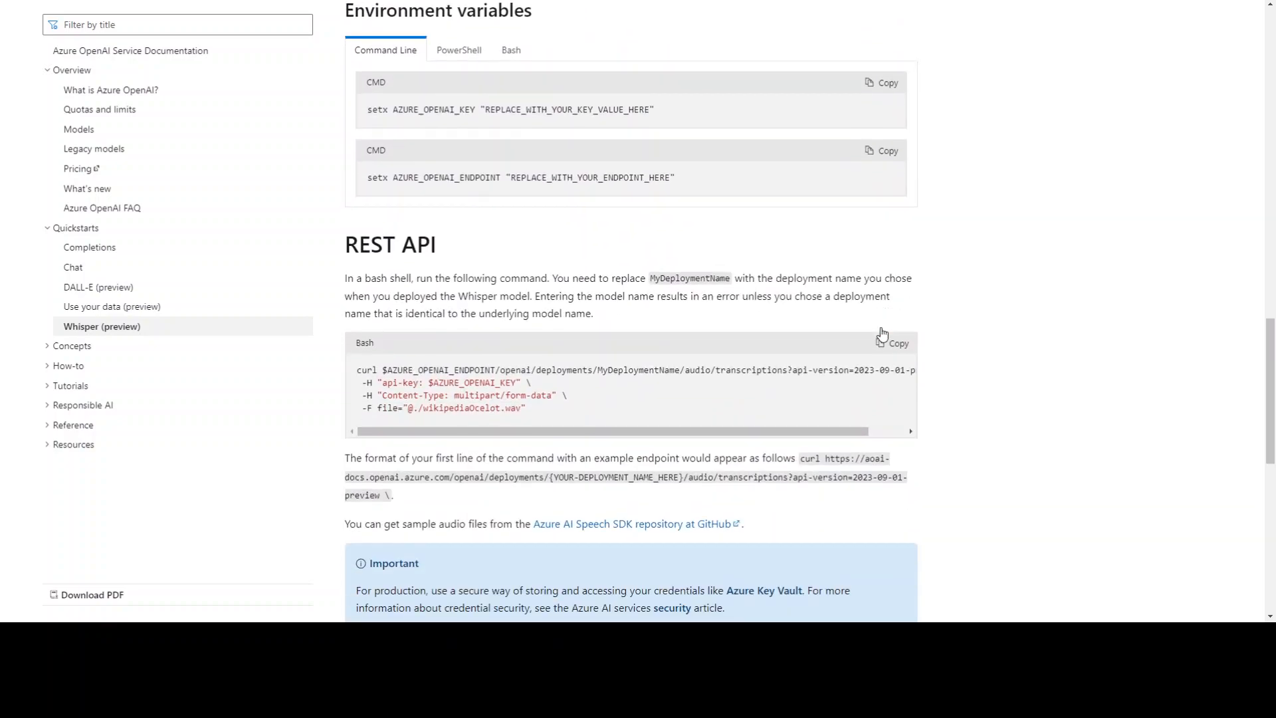
scroll(down, 3)
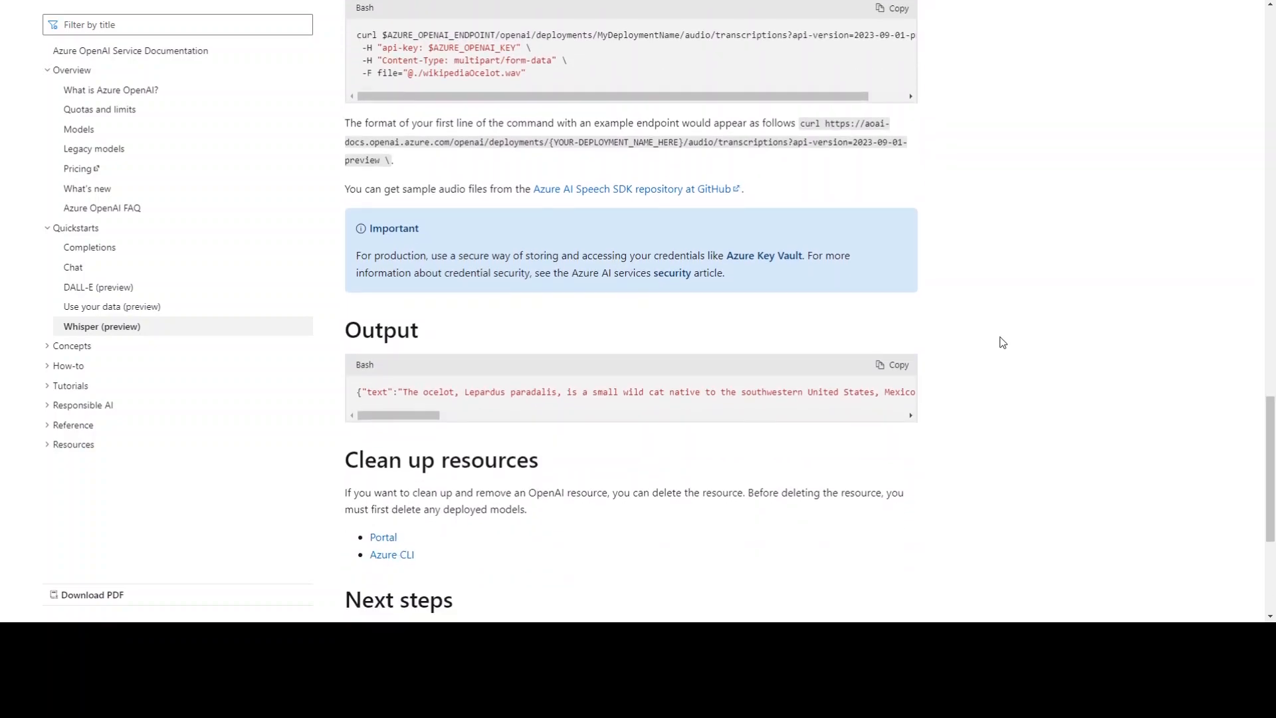
scroll(up, 3)
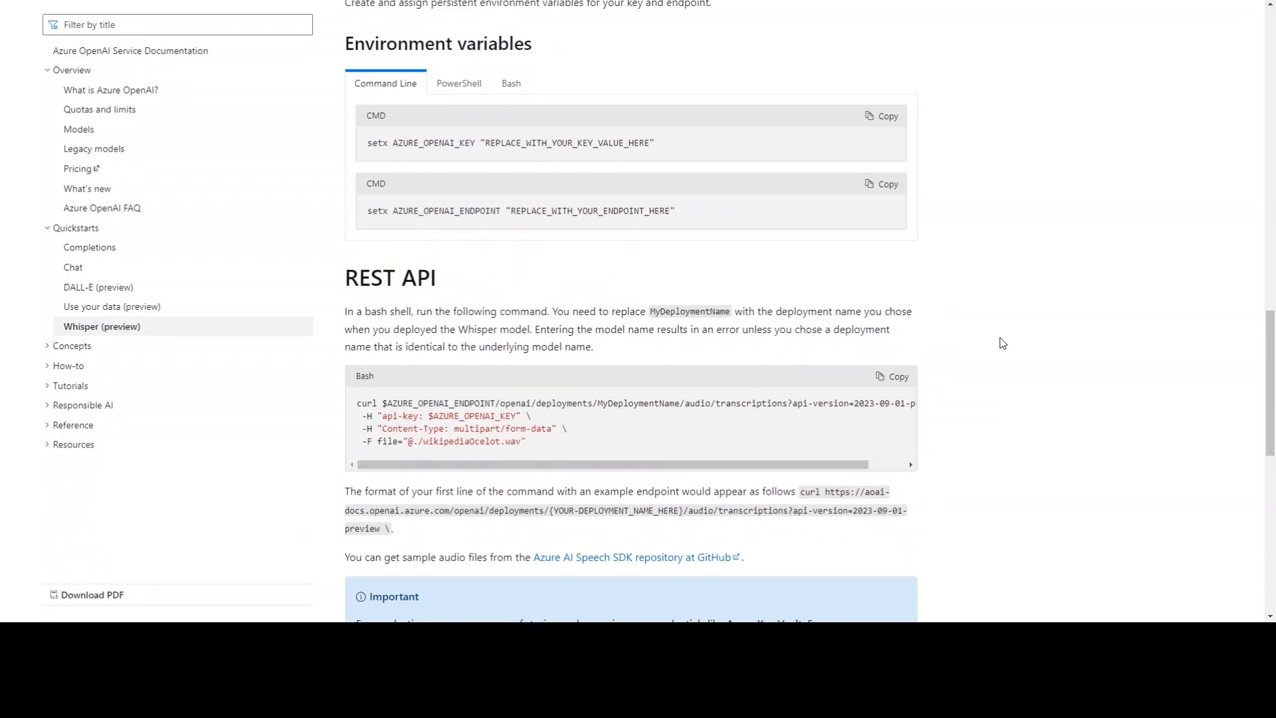
mouse_move(786, 420)
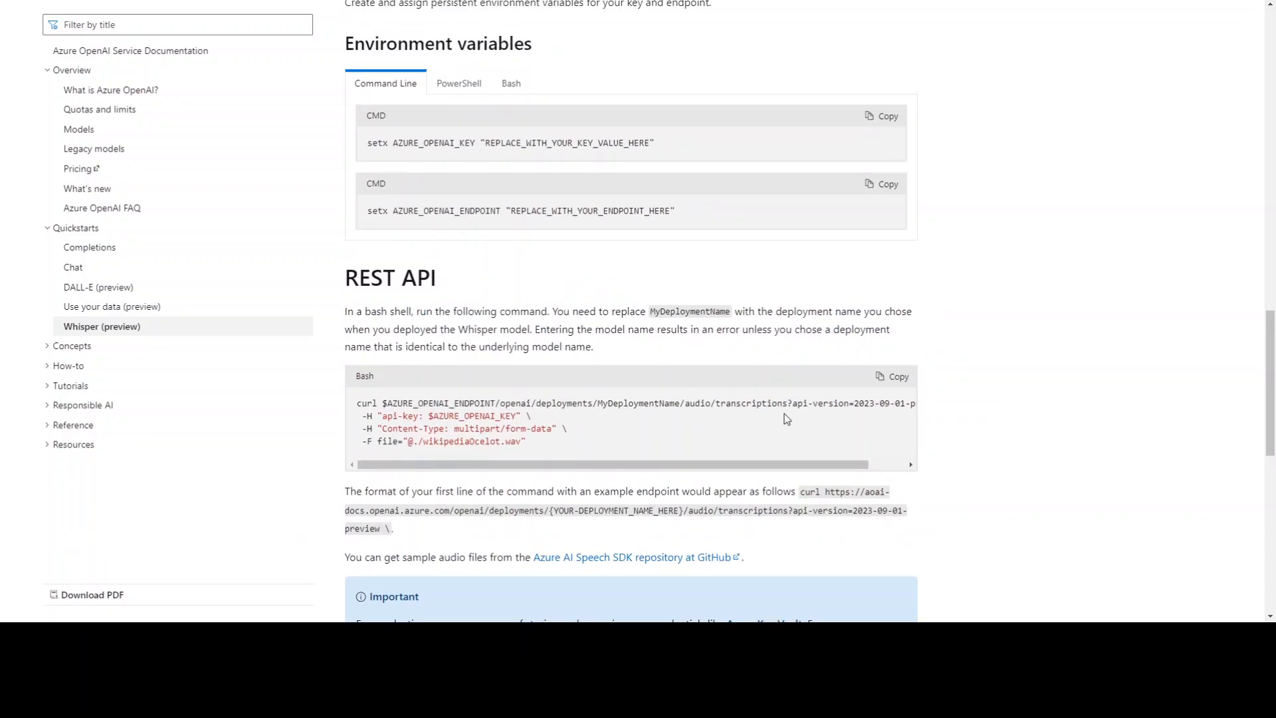
scroll(up, 3)
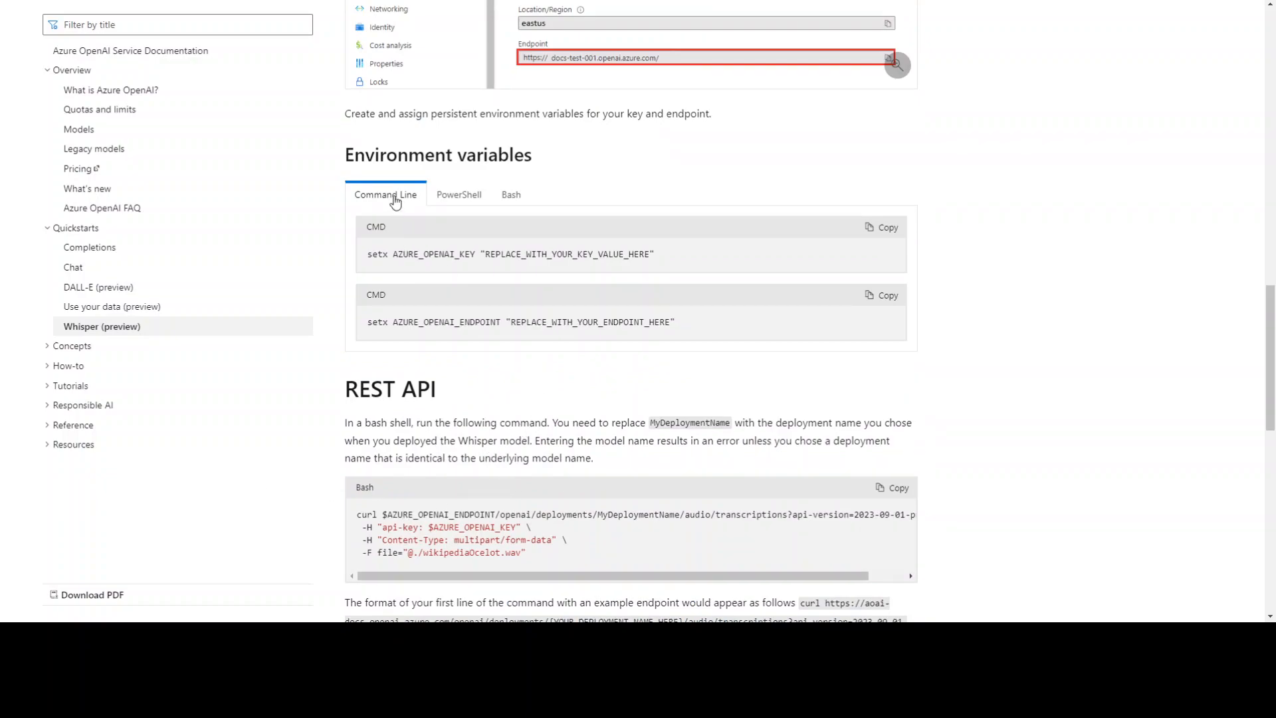
click(458, 195)
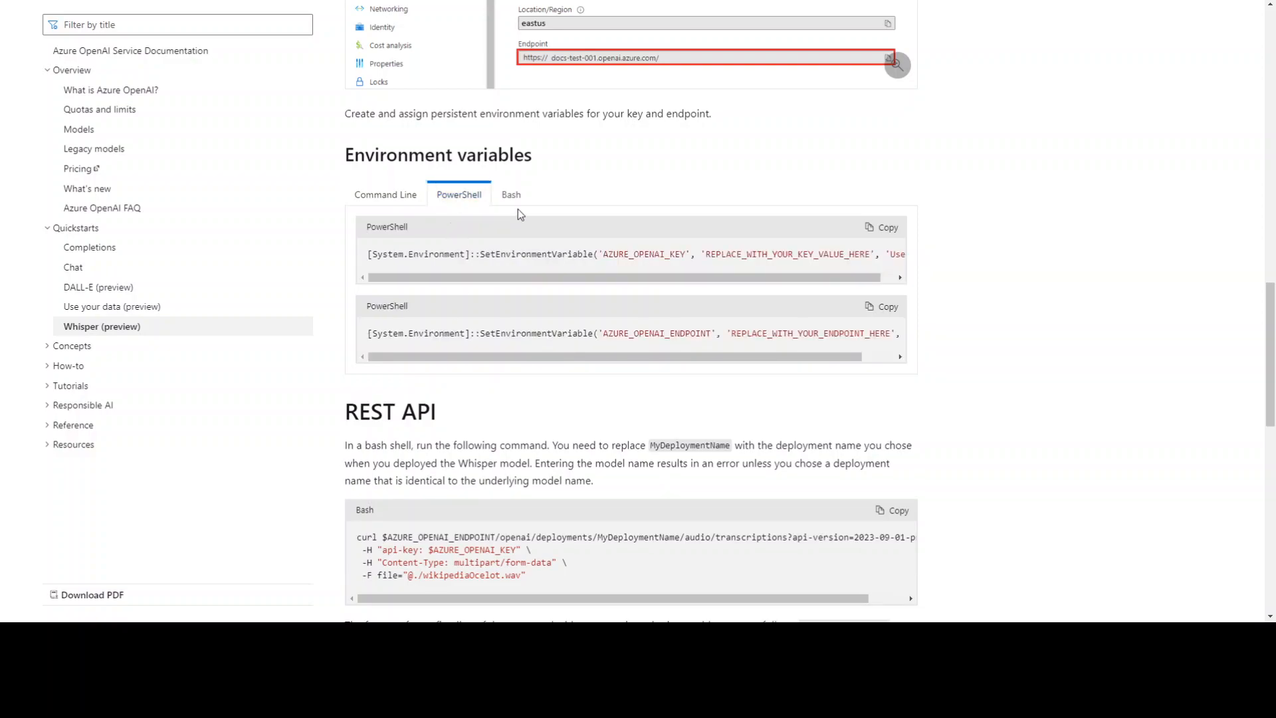
click(510, 195)
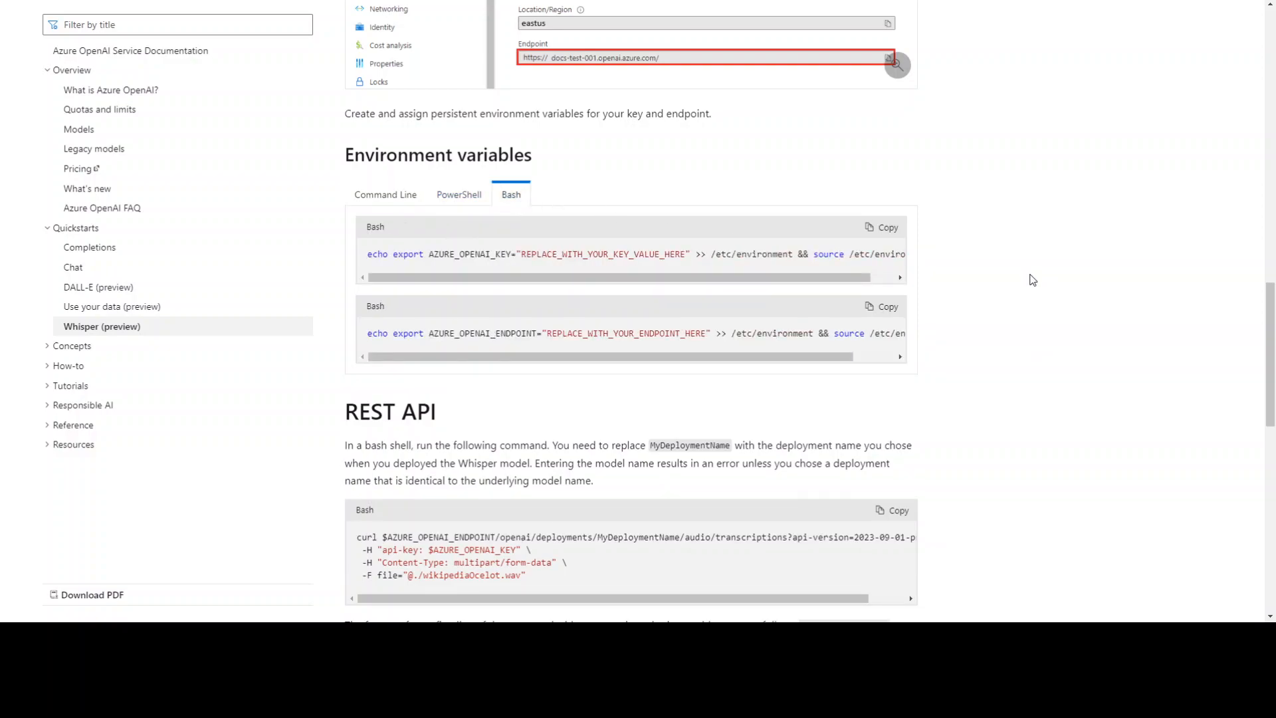
scroll(up, 3)
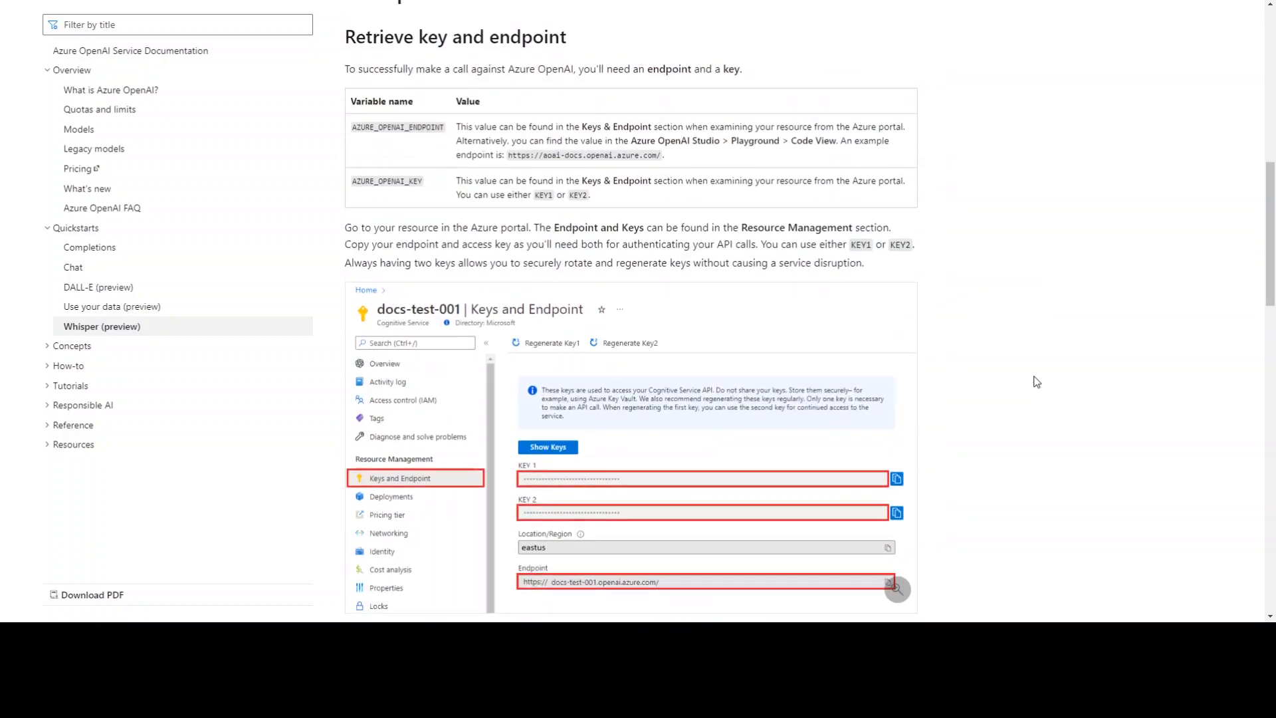
scroll(up, 3)
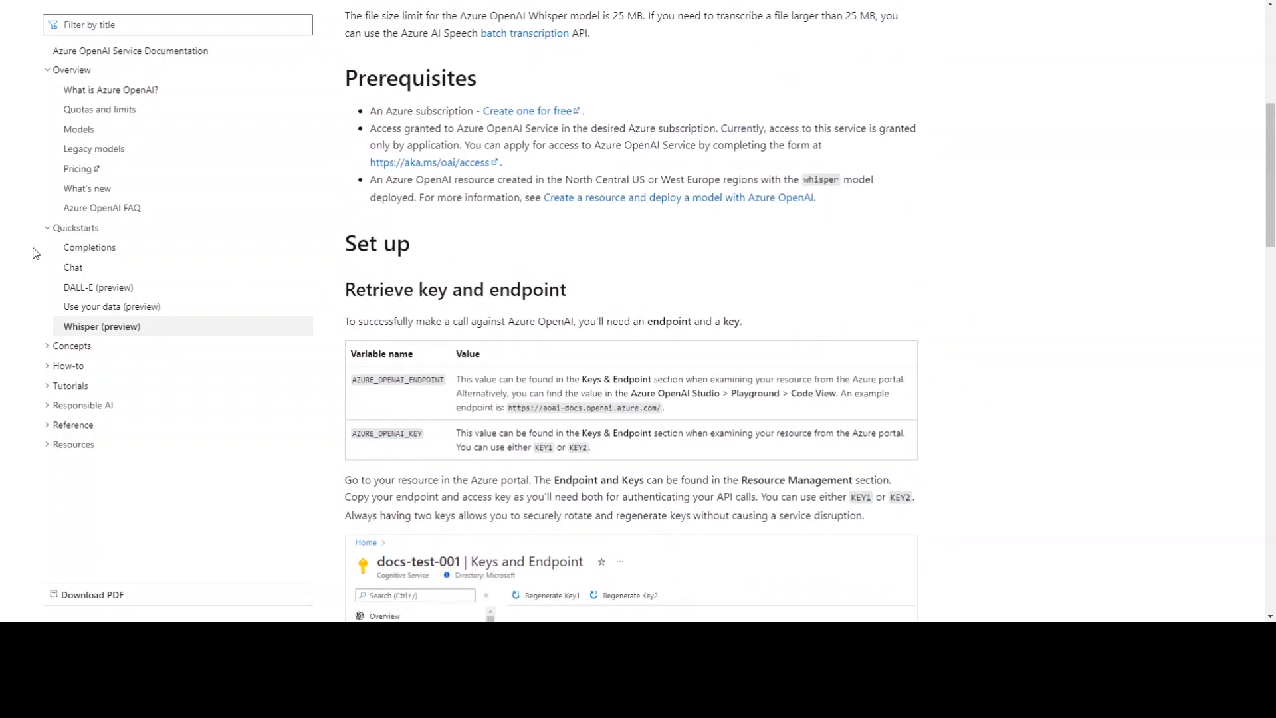
mouse_move(43, 257)
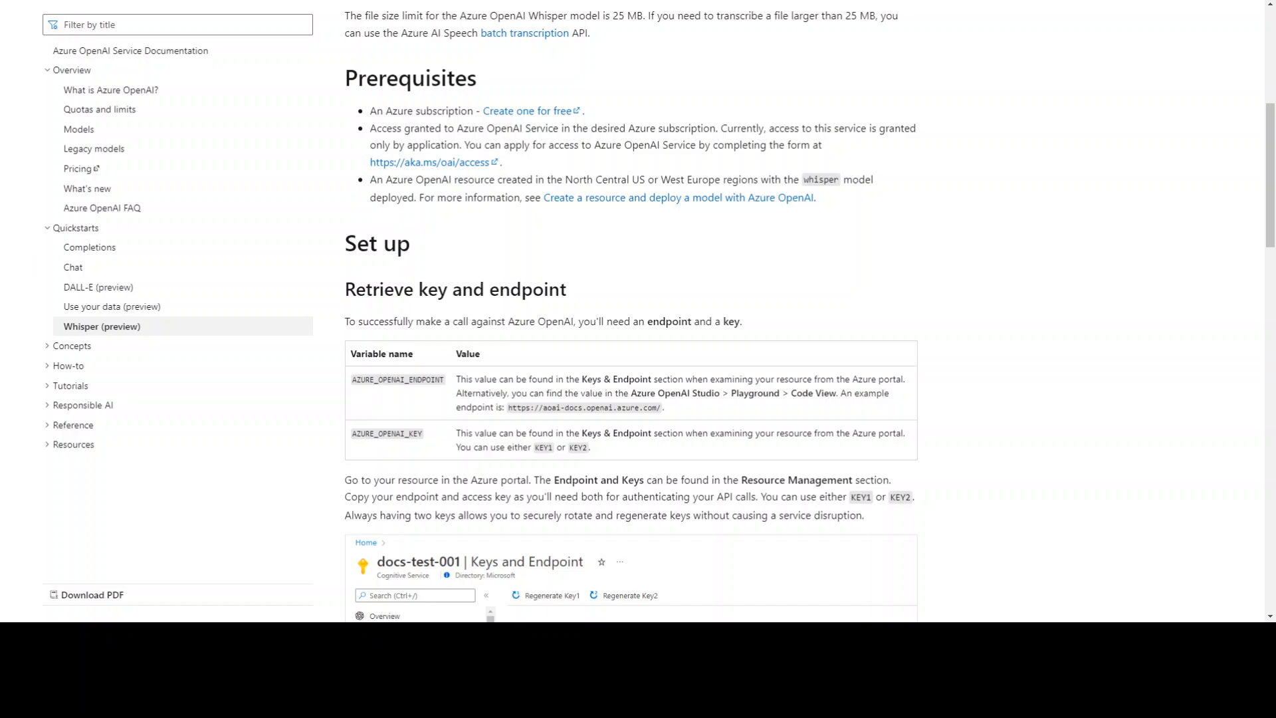
scroll(up, 3)
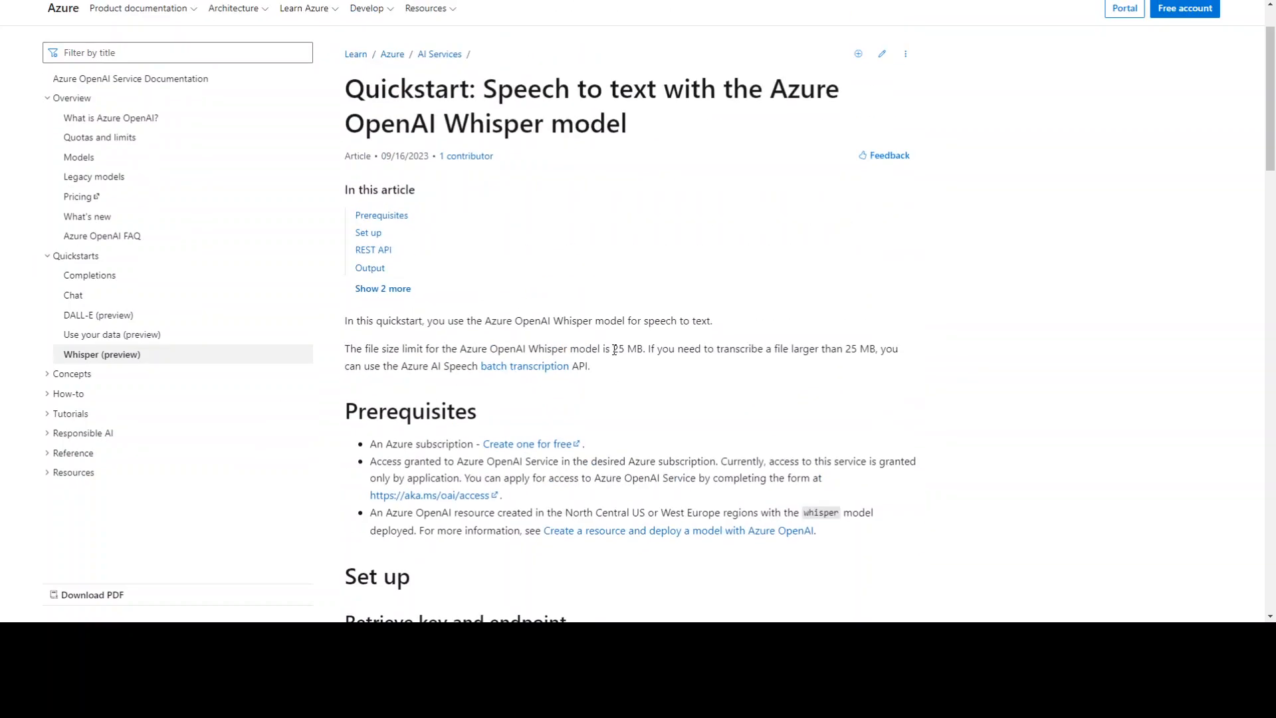